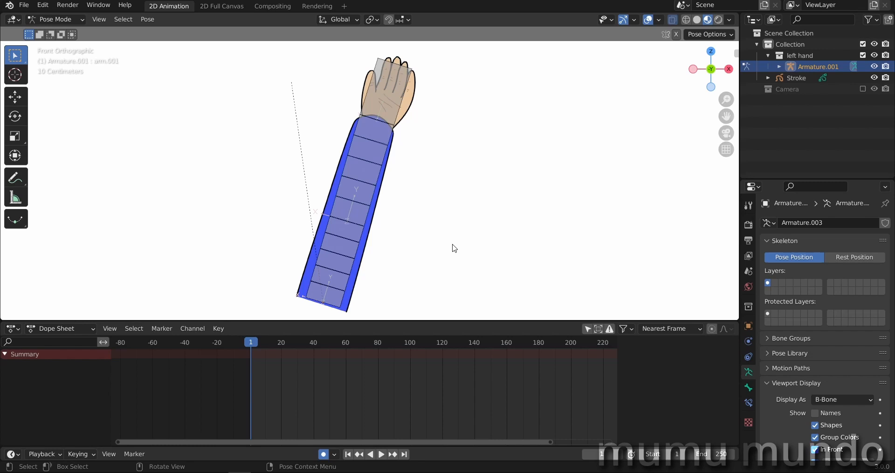
mouse_move(439, 228)
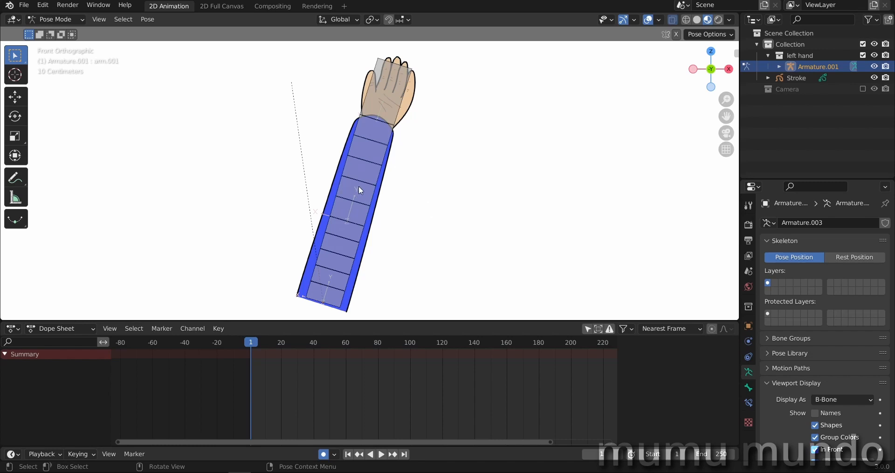
Rotate an arm bone in Pose Mode so the Grease Pencil sleeve bends and the hand follows
click(337, 263)
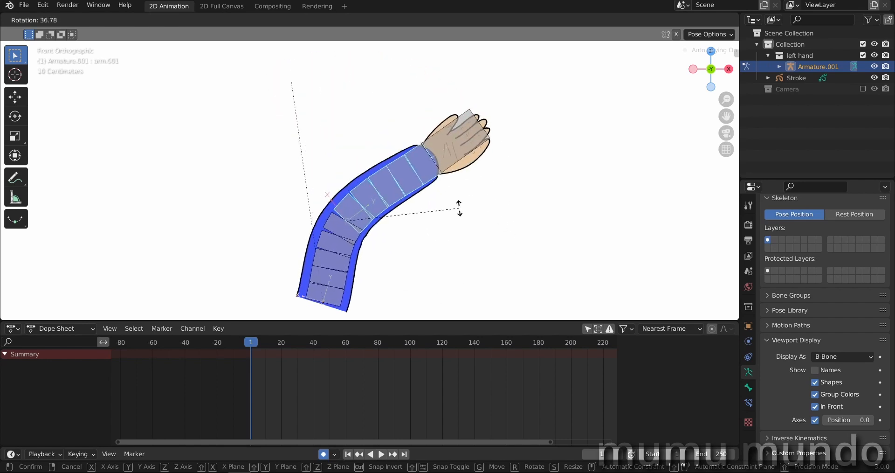
Inspect the arm.001 and hand vertex group weights in Weight Paint, then return to Object Mode
click(55, 19)
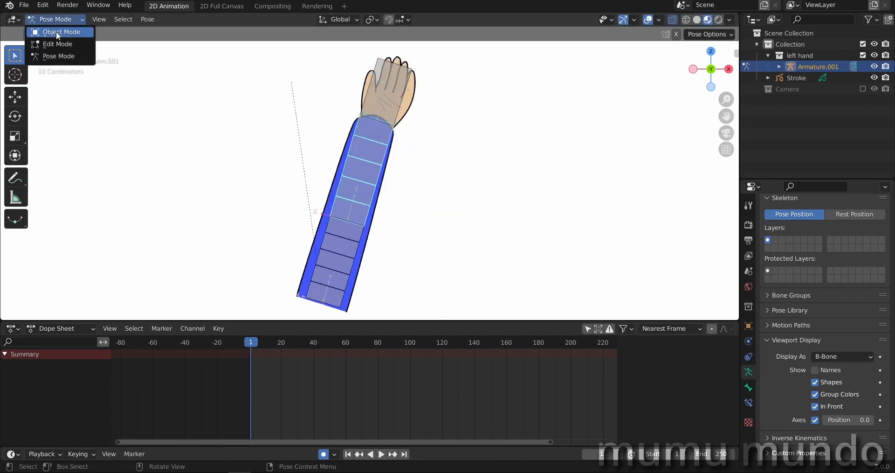
click(61, 32)
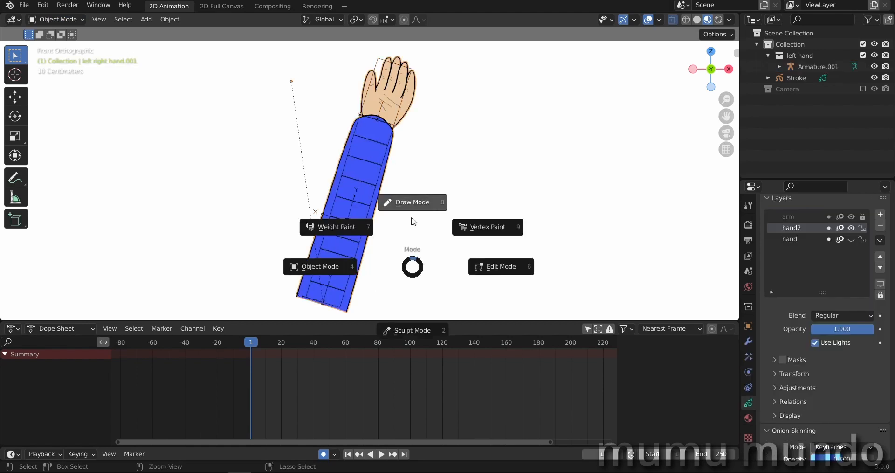
click(335, 226)
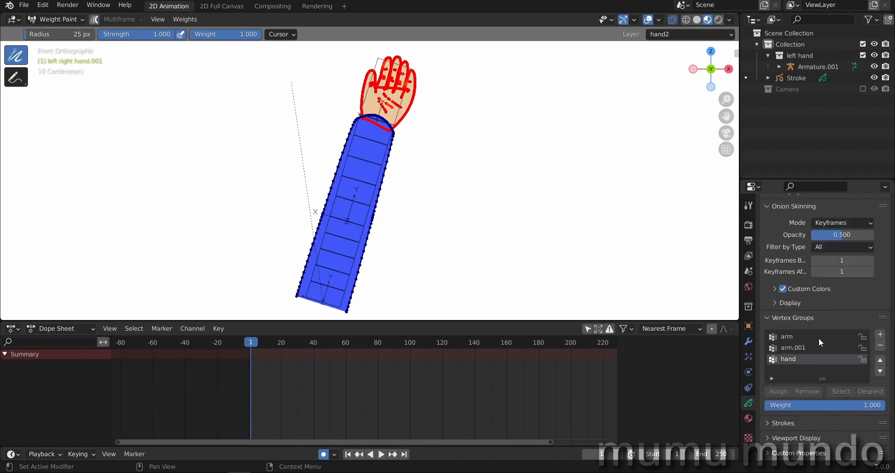
click(793, 347)
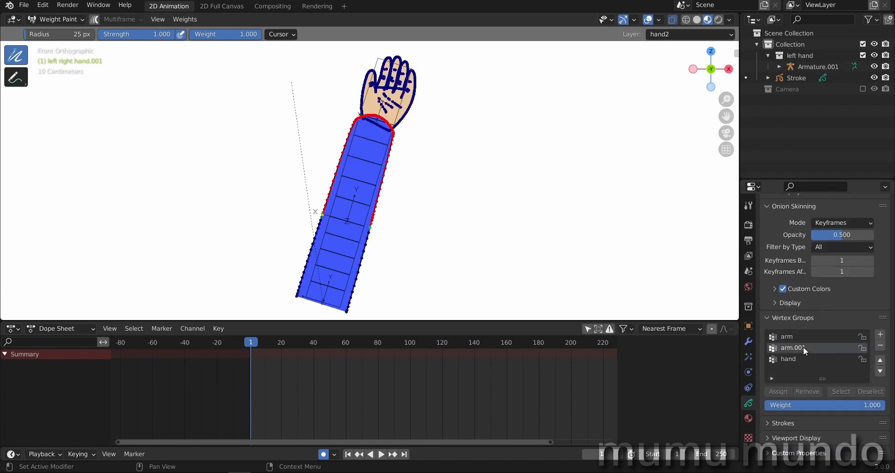
click(788, 359)
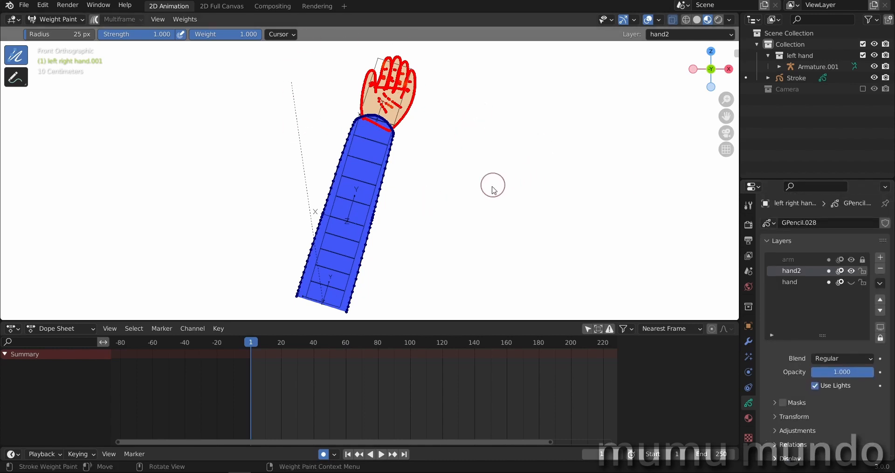
click(54, 19)
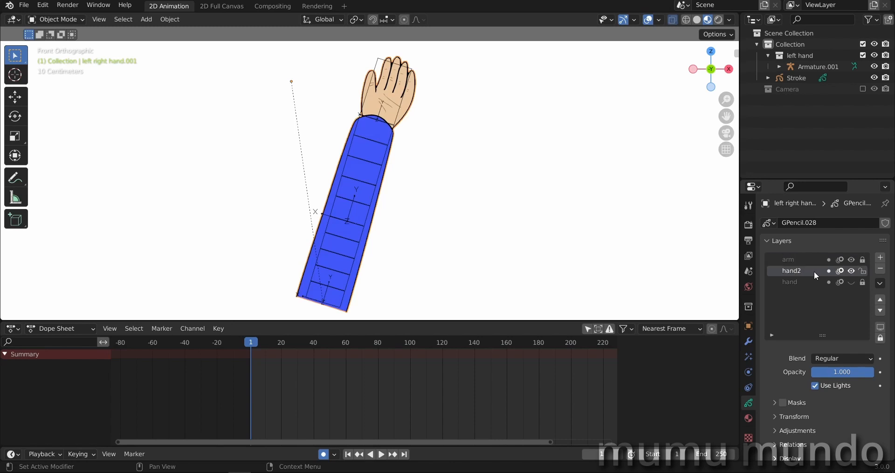
Make the hand layer active and select the armature for posing
click(790, 281)
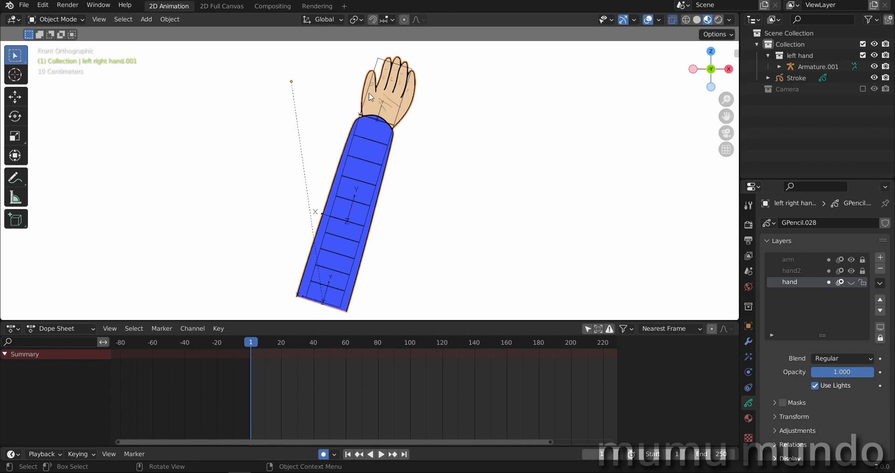
mouse_move(541, 247)
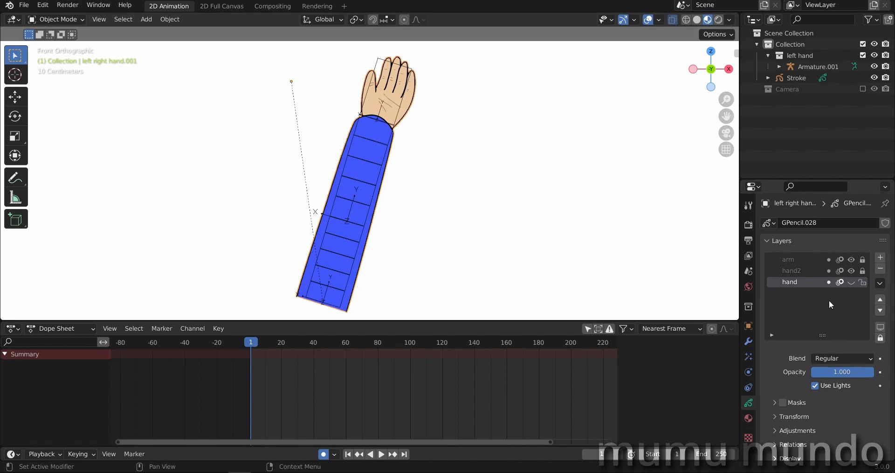
click(818, 67)
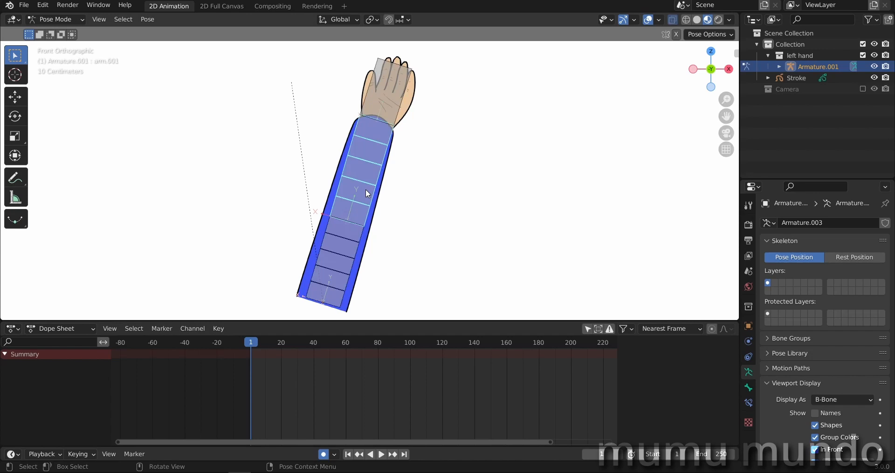
mouse_move(375, 177)
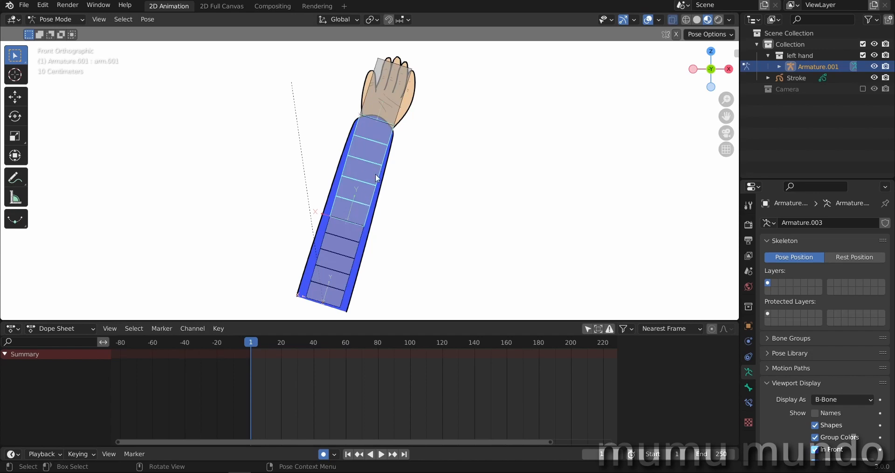
mouse_move(381, 209)
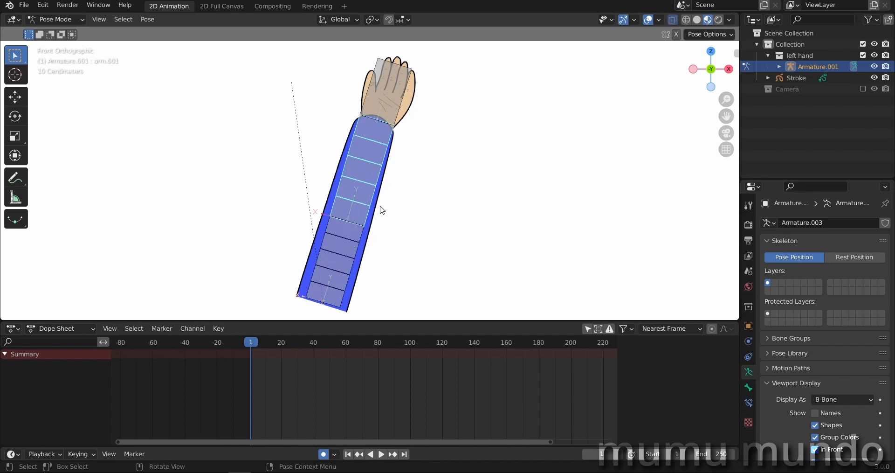
Key the arm bone's Location & Rotation and the hand bone's Rotation at frame 1
key(i)
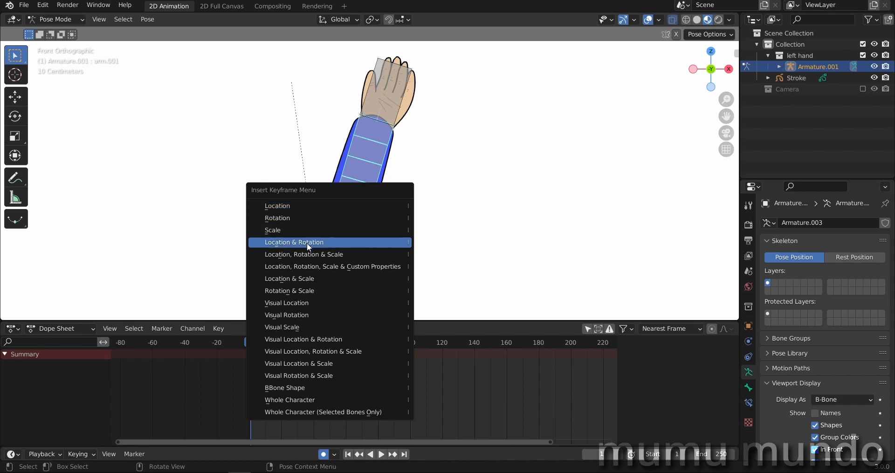
click(293, 241)
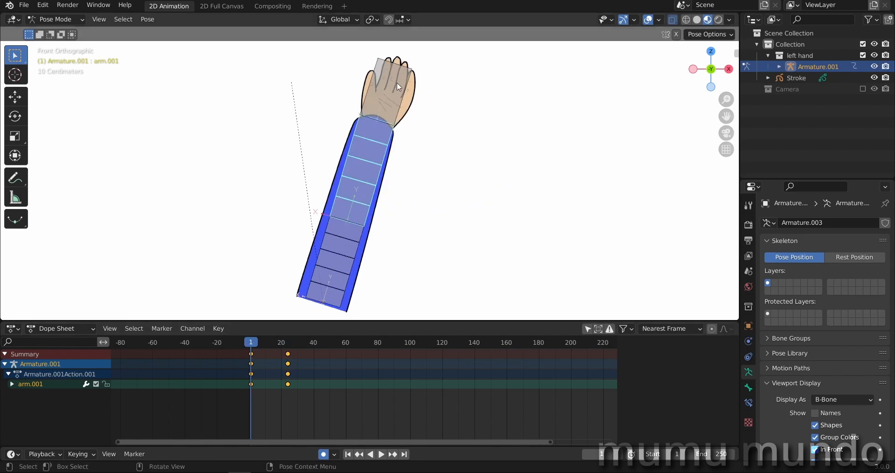
key(i)
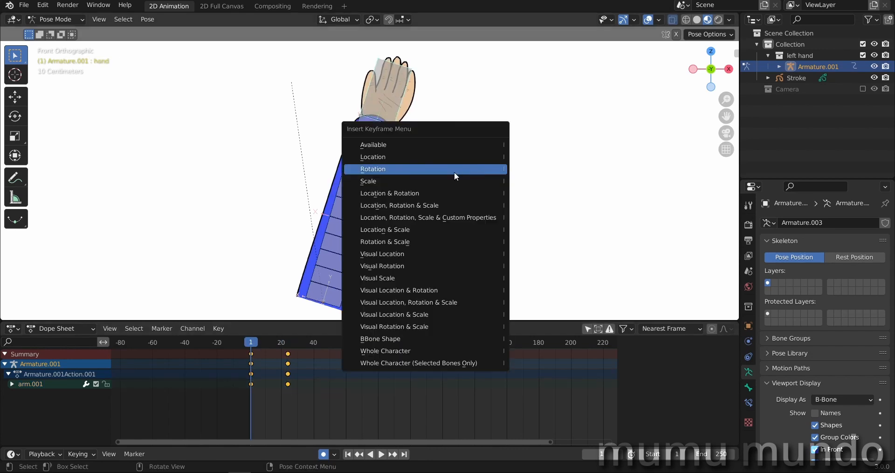
click(372, 168)
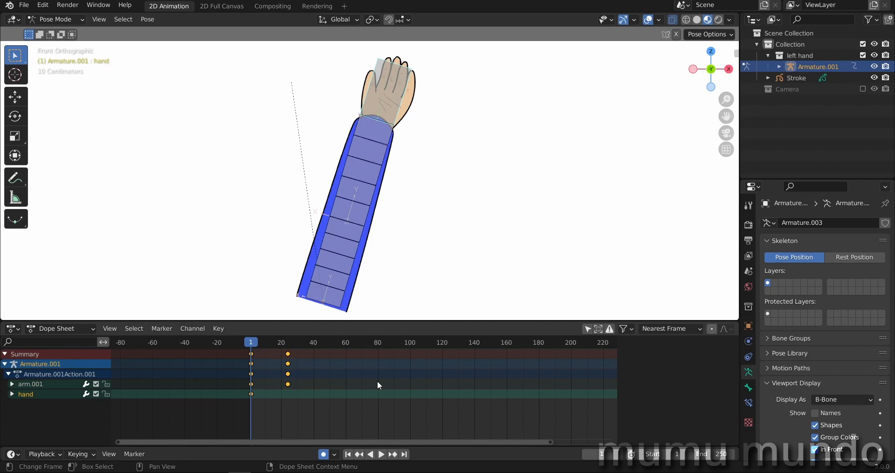
Duplicate both bones' frame 1 keyframes to frame 48 so the bend loops, then scrub to preview
click(358, 454)
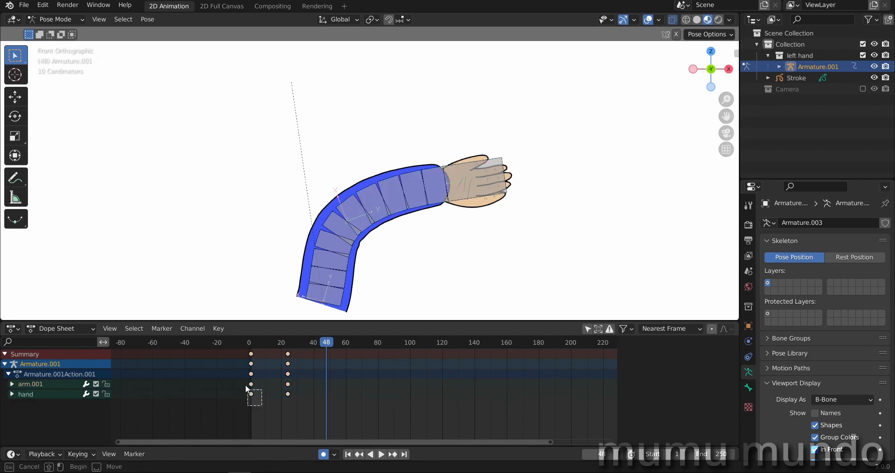
drag(250, 384, 267, 384)
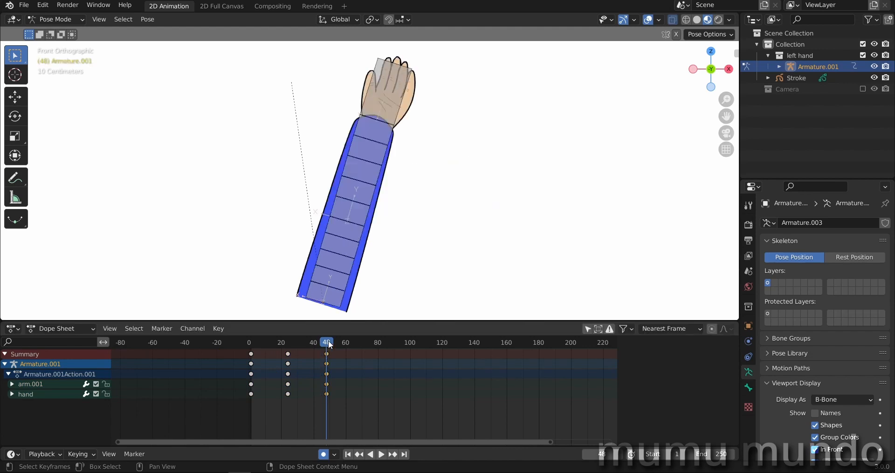
click(380, 453)
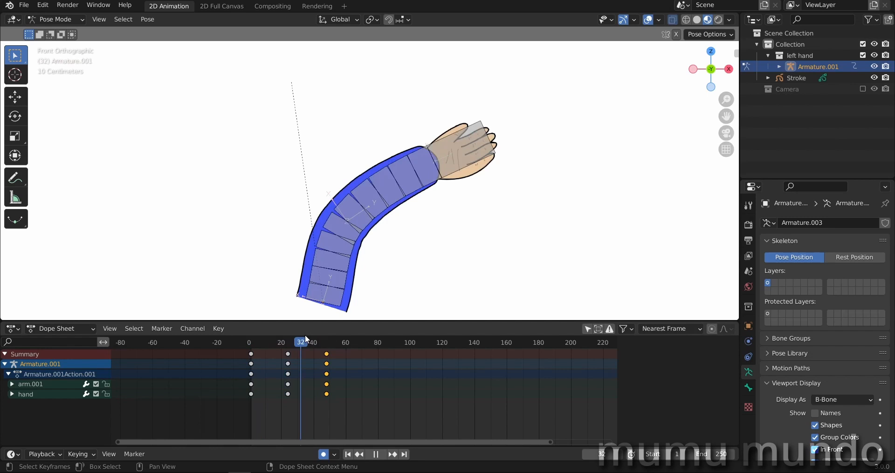
click(270, 342)
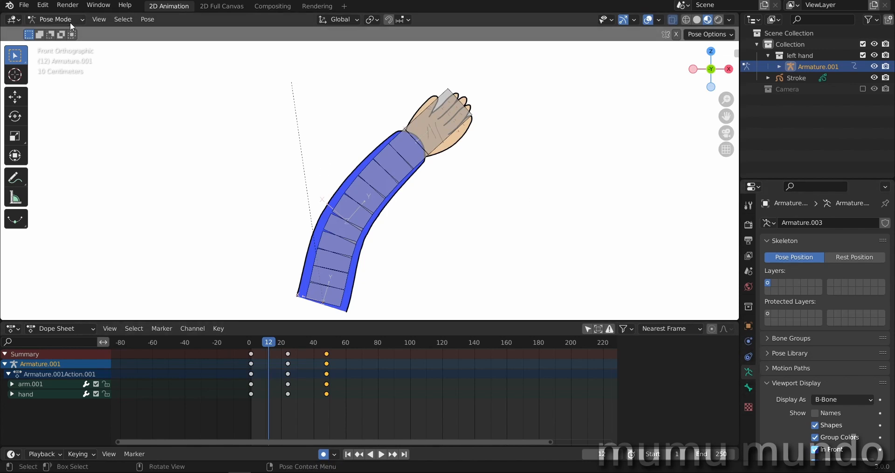
Keyframe the hand layer's visibility just after frame 10, toggling Hide between the keys
click(54, 18)
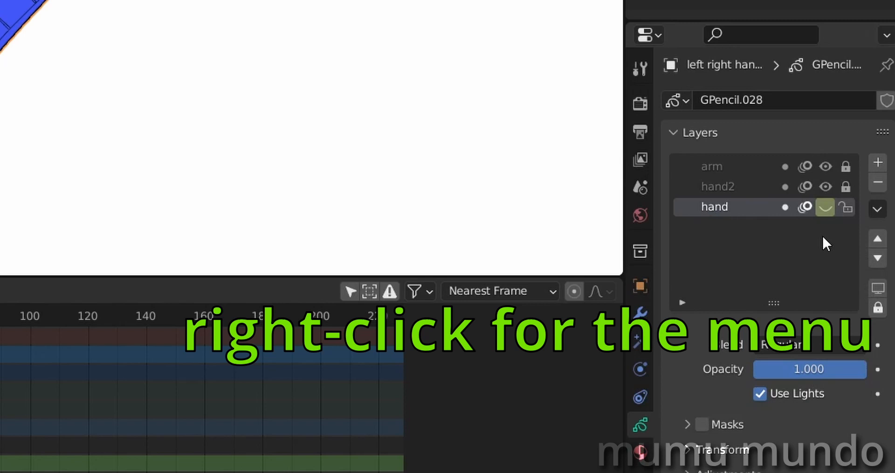
click(826, 187)
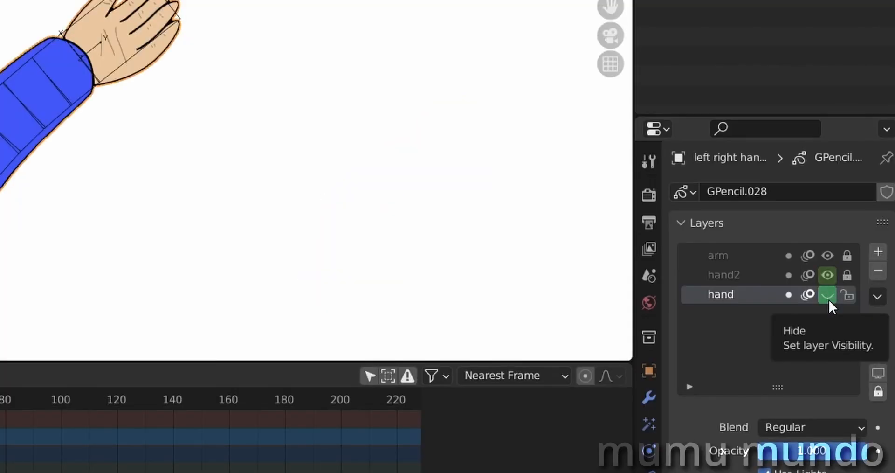
click(828, 294)
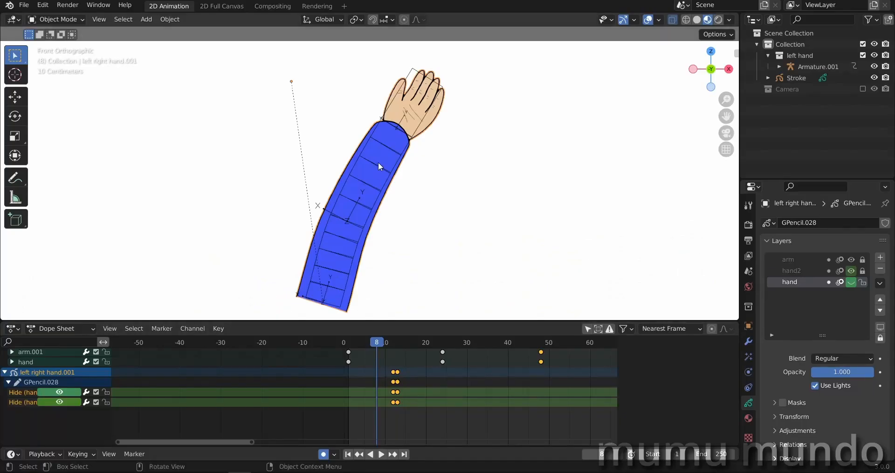
Select the arm rig and return to Pose Mode at frame 9
click(818, 66)
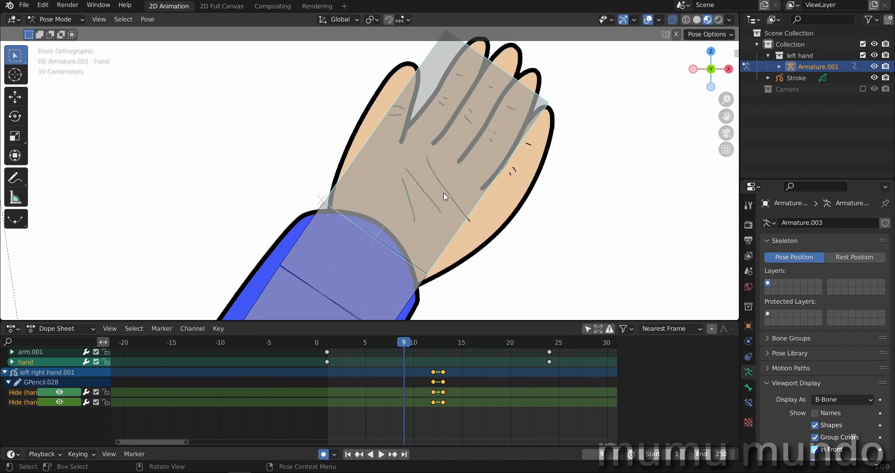
mouse_move(350, 224)
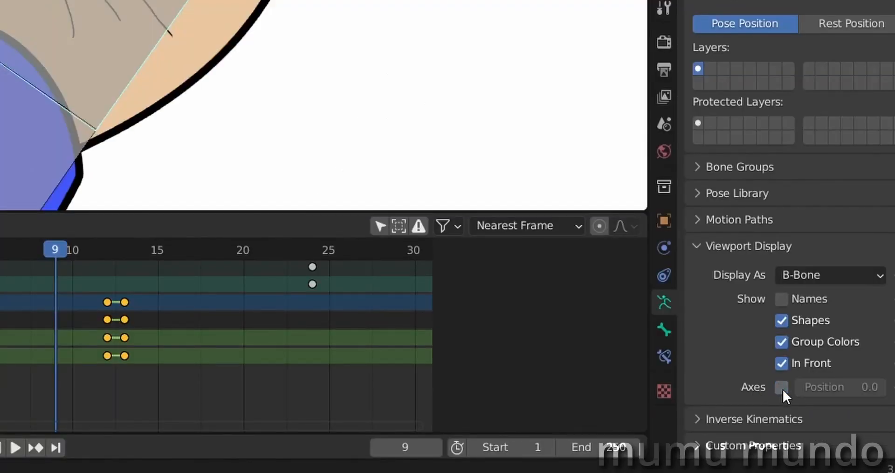
Enable Axes in the armature's Viewport Display so bone axes show
click(781, 387)
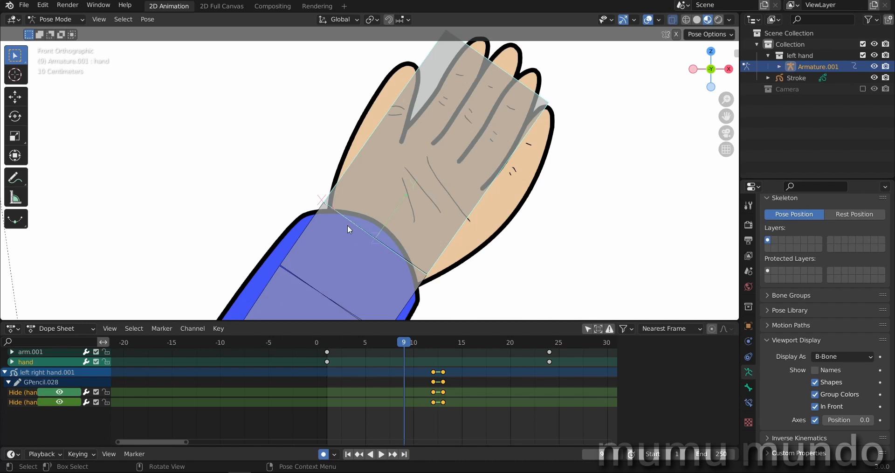
mouse_move(438, 180)
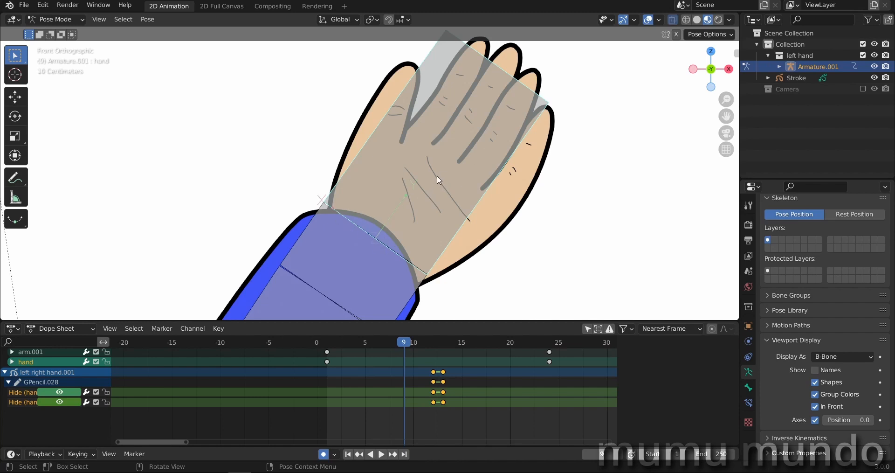
key(s)
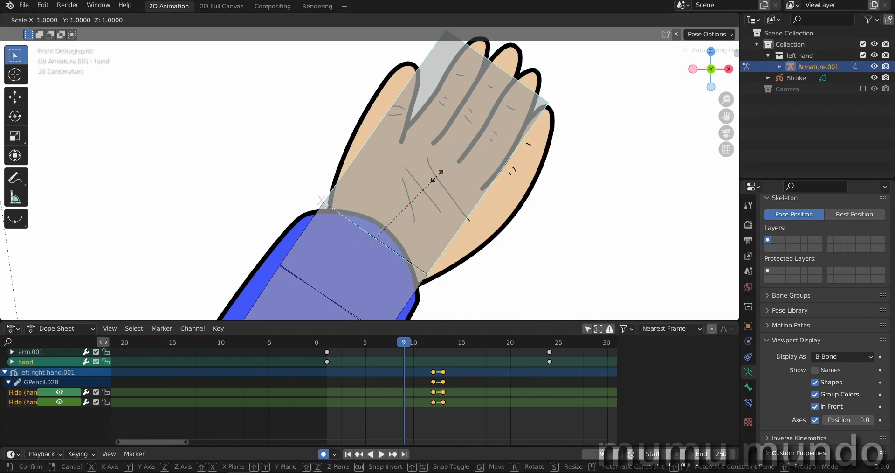
key(x)
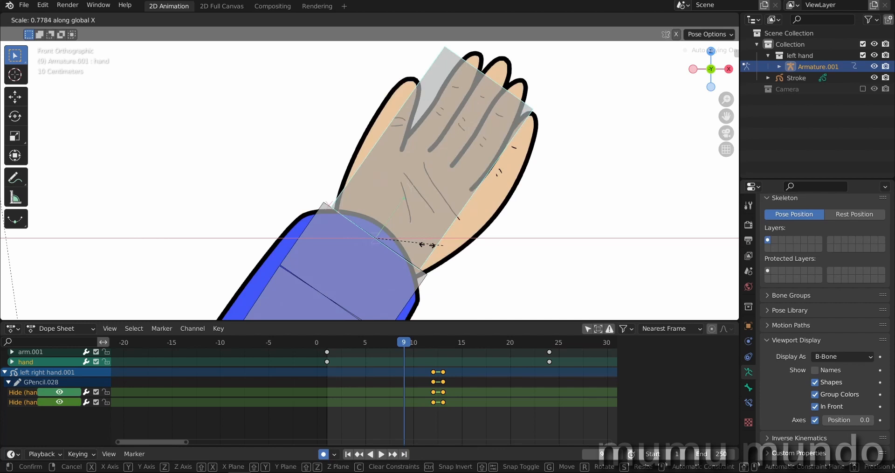
key(x)
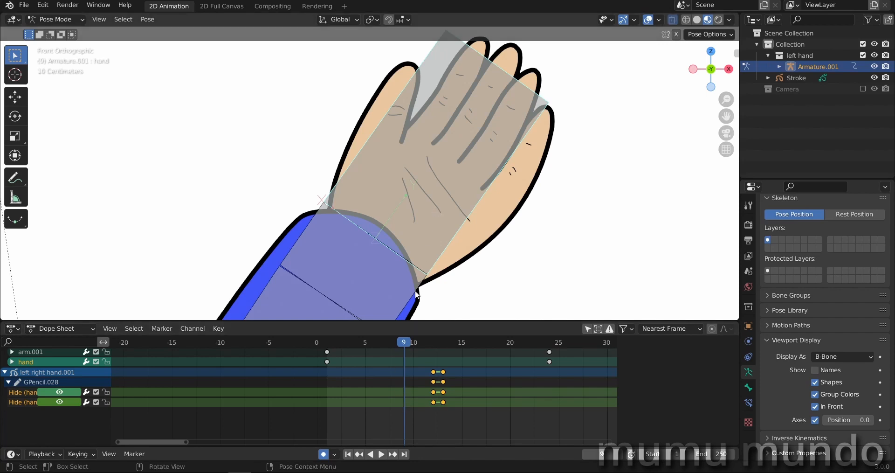
Key the hand's rotation at frame 9, then scale it to 0.84 width on X at frame 12 and key it
key(i)
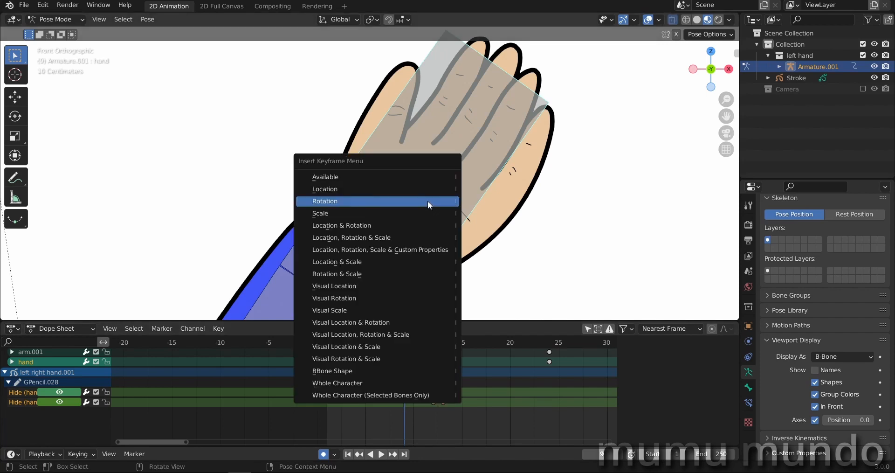
click(324, 202)
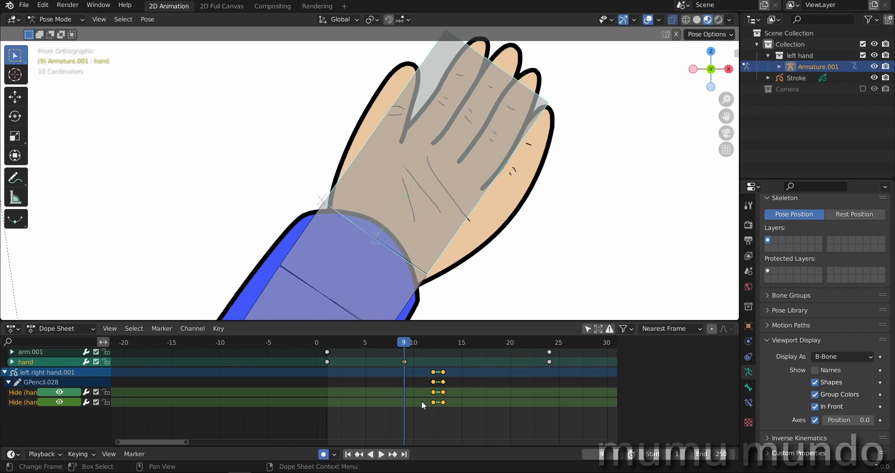
click(431, 342)
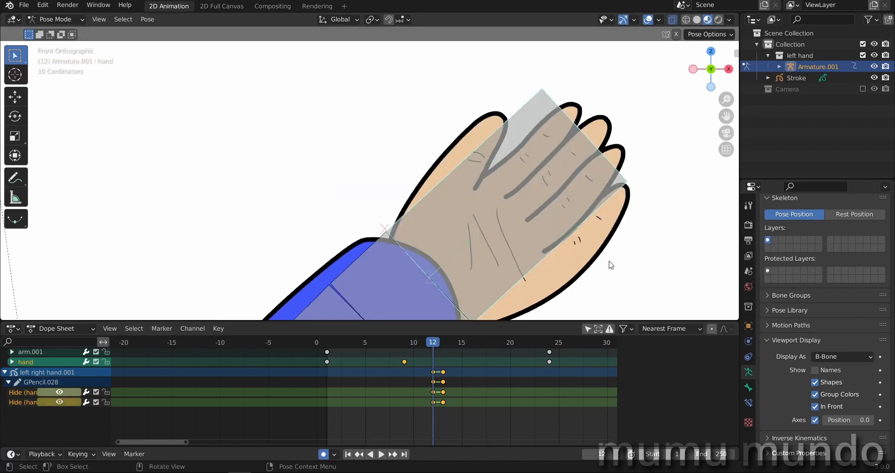
key(s)
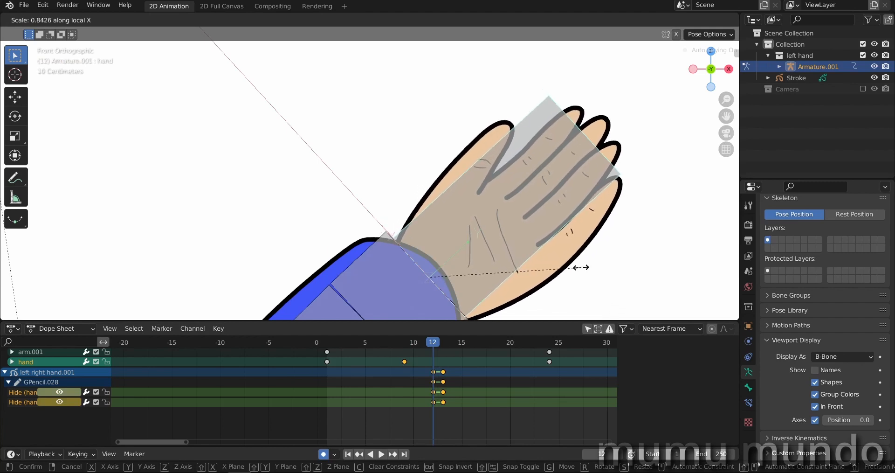
click(449, 217)
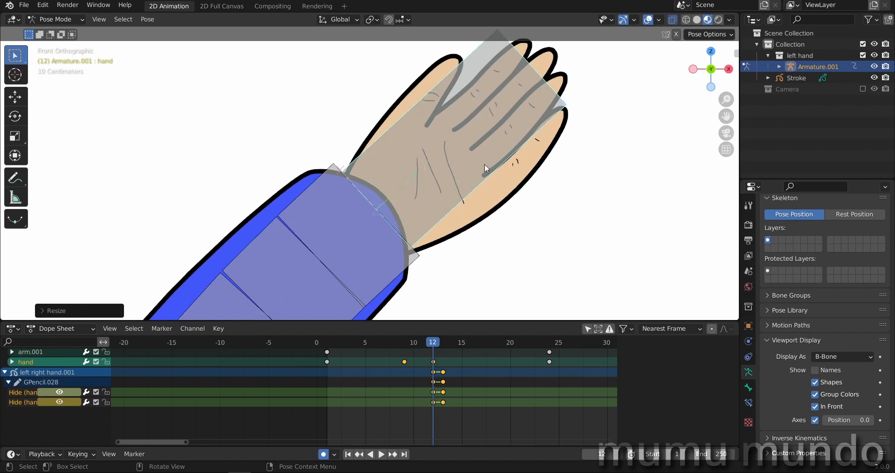
mouse_move(465, 180)
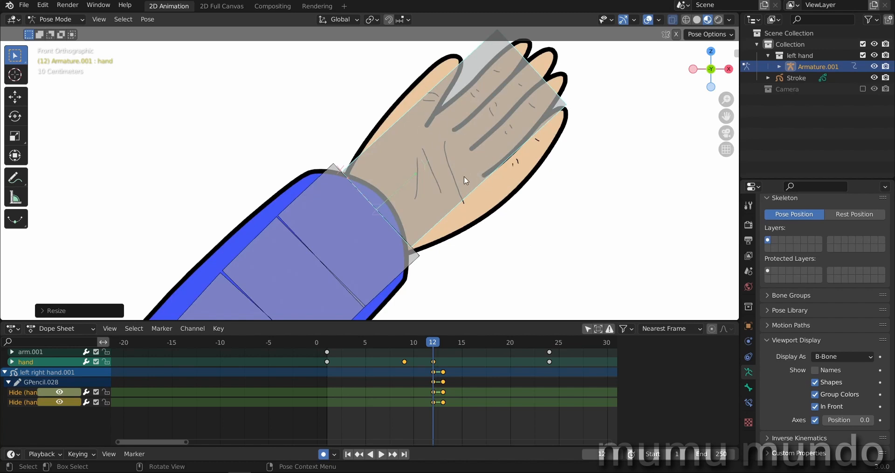
mouse_move(454, 196)
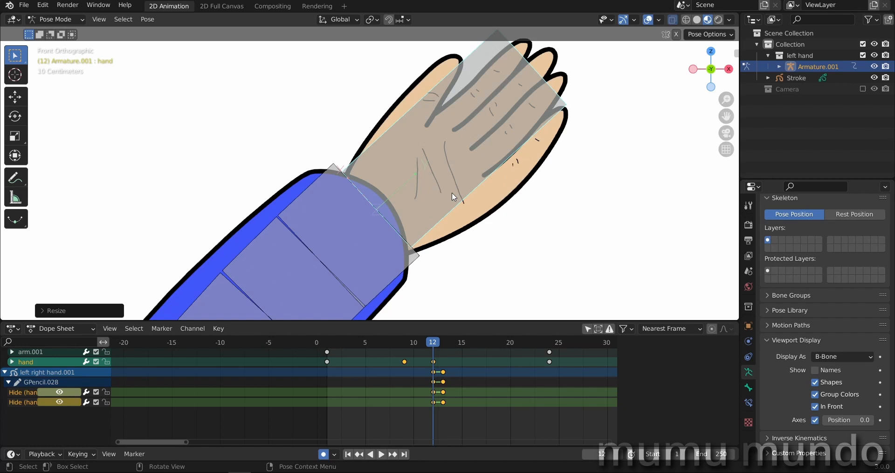
mouse_move(469, 211)
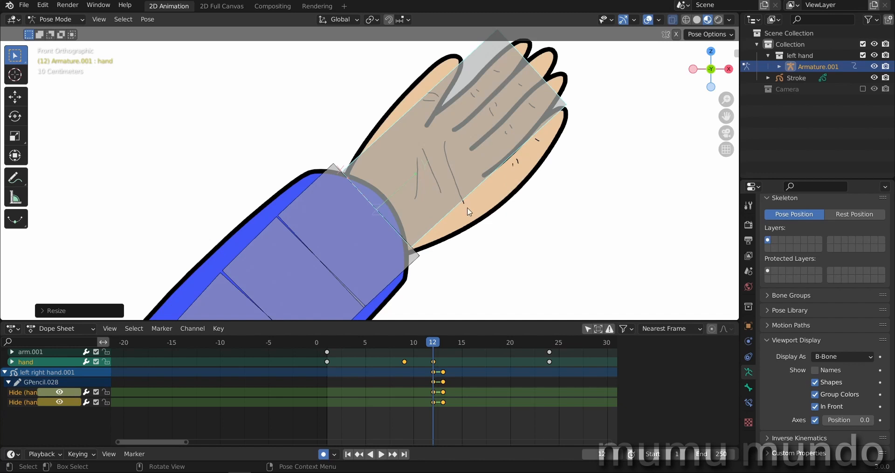
key(r)
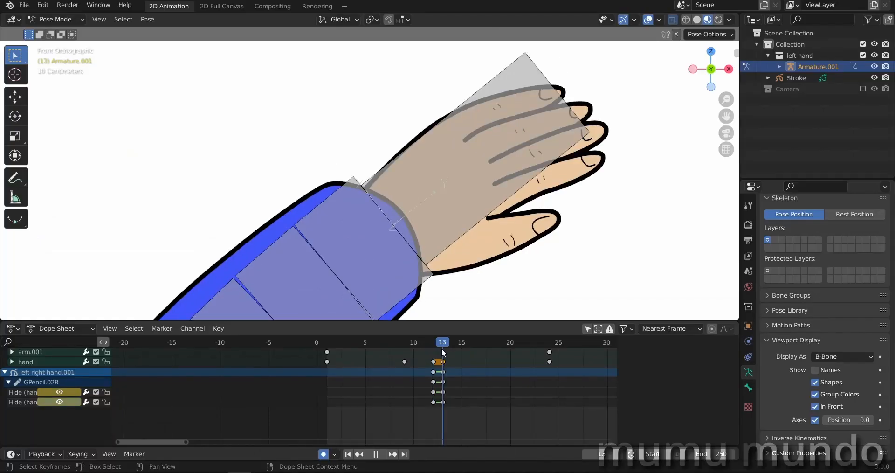
Add hand keyframes around frames 13 and 16, then scrub back to frame 6 to review the turn
click(381, 455)
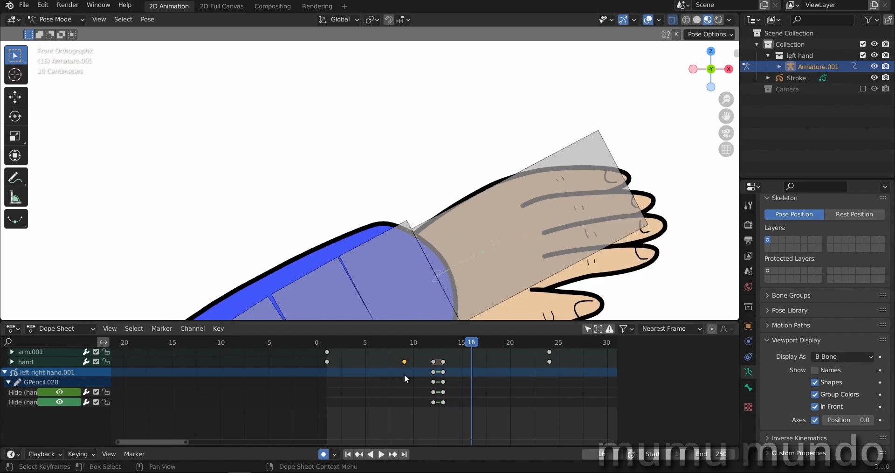
drag(437, 360, 453, 371)
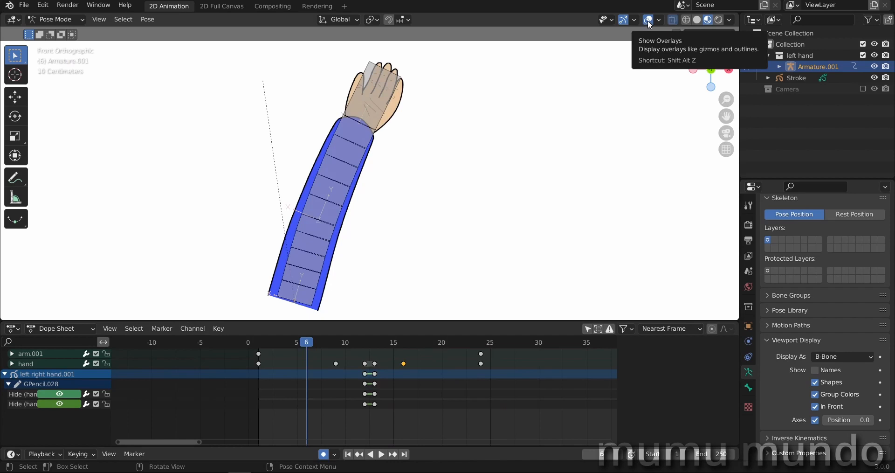
Hide viewport overlays so only the drawn blue arm and hand remain visible
click(647, 19)
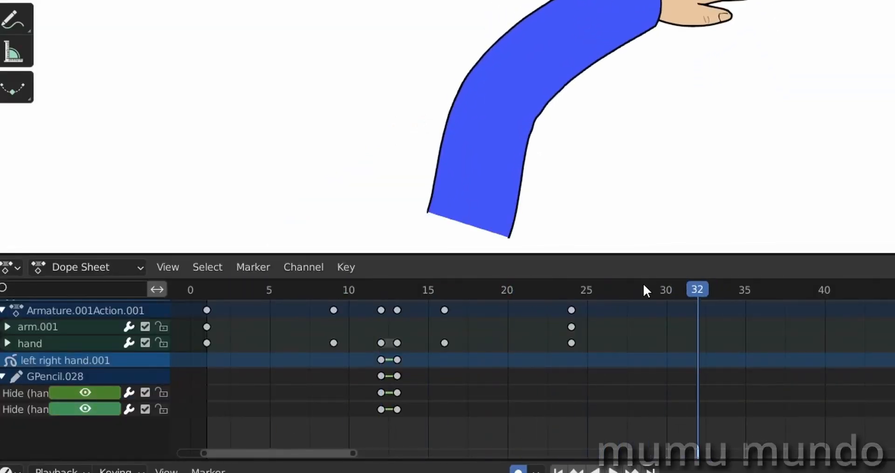
Scrub the timeline to review the looping arm animation
drag(305, 340, 476, 431)
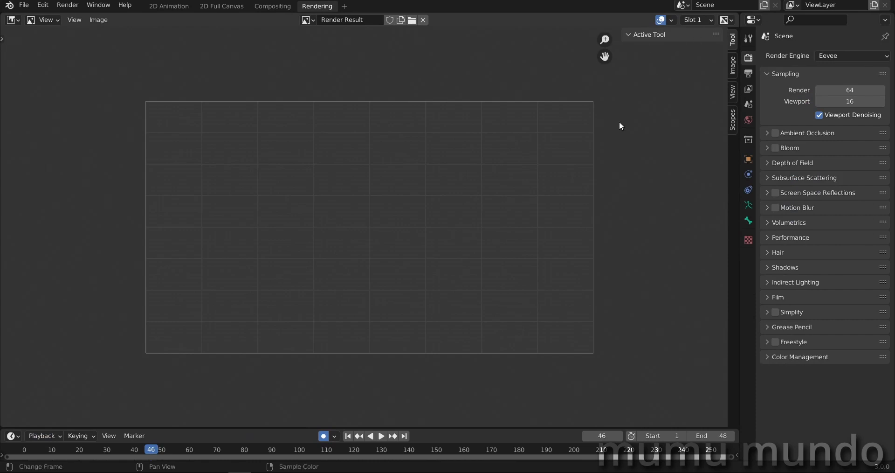
mouse_move(545, 232)
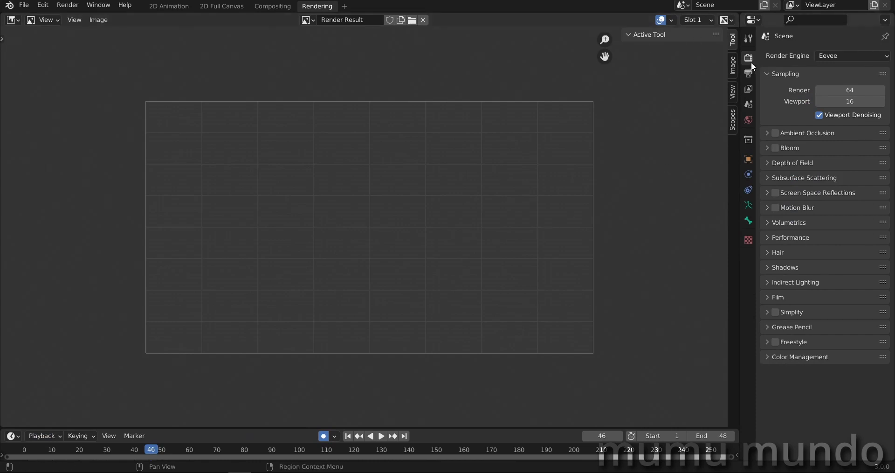
Review the Output Properties file formats, leaving PNG at 1920×1080, 24 fps, frames 1–48
click(749, 72)
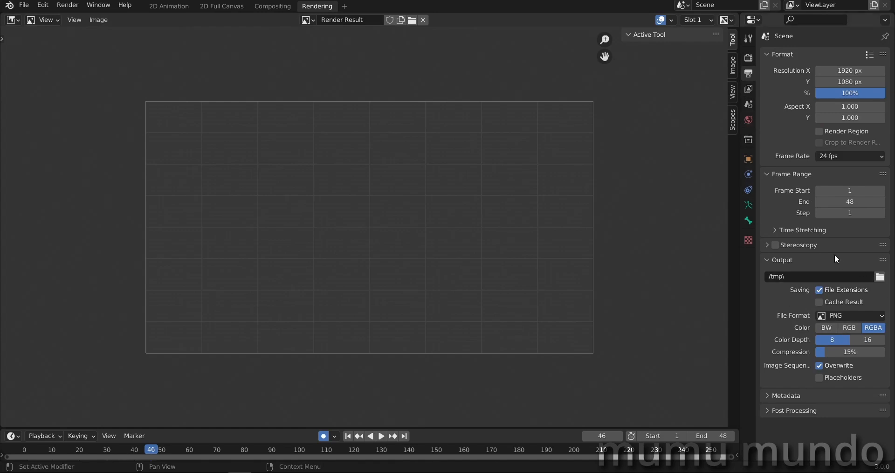
click(850, 315)
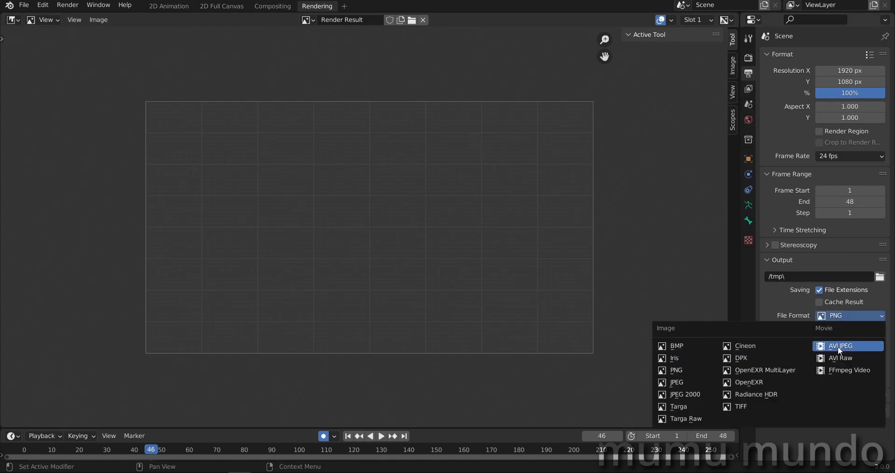
mouse_move(844, 369)
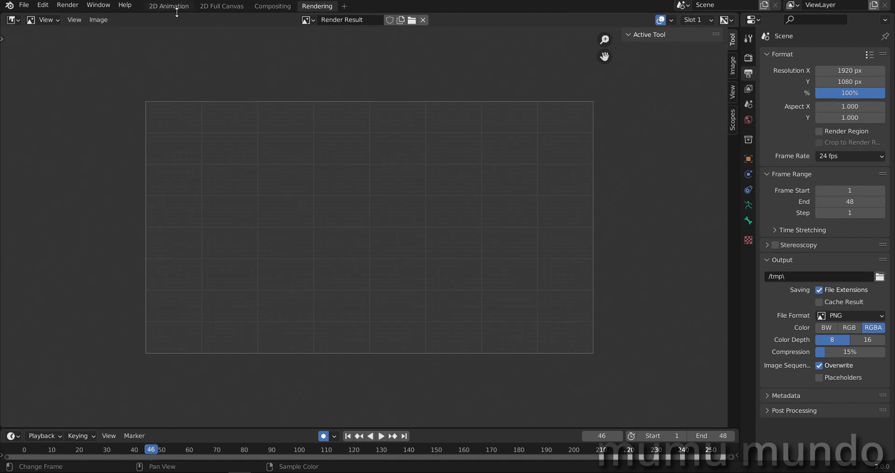
Return to the 2D Animation workspace showing the arm and its keyframed timeline
click(169, 7)
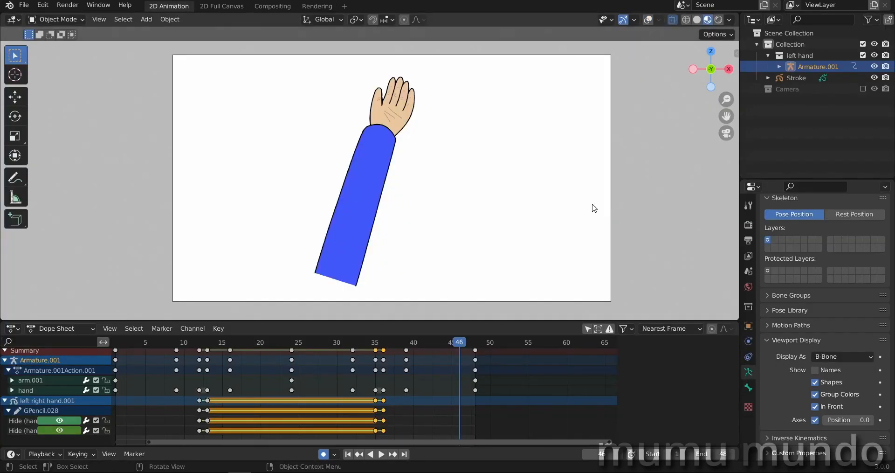
mouse_move(558, 187)
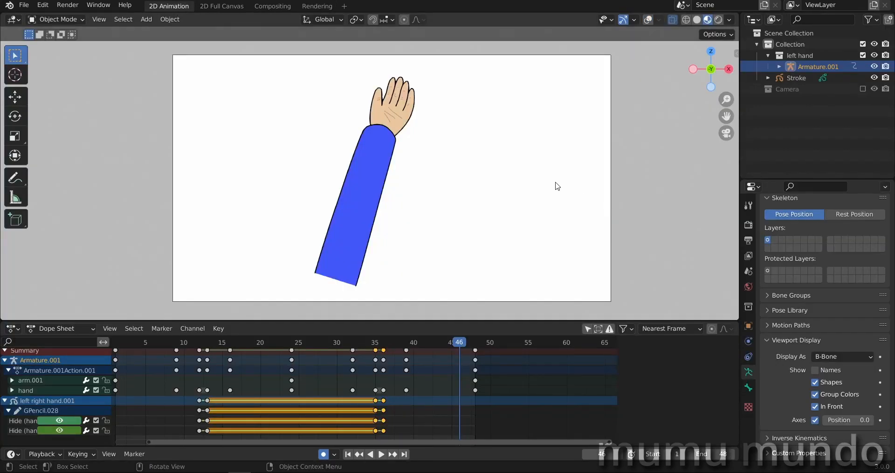
mouse_move(463, 236)
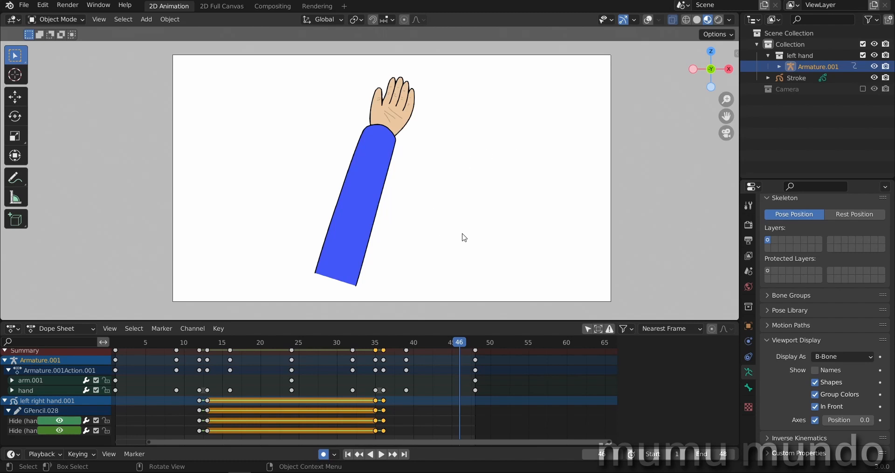